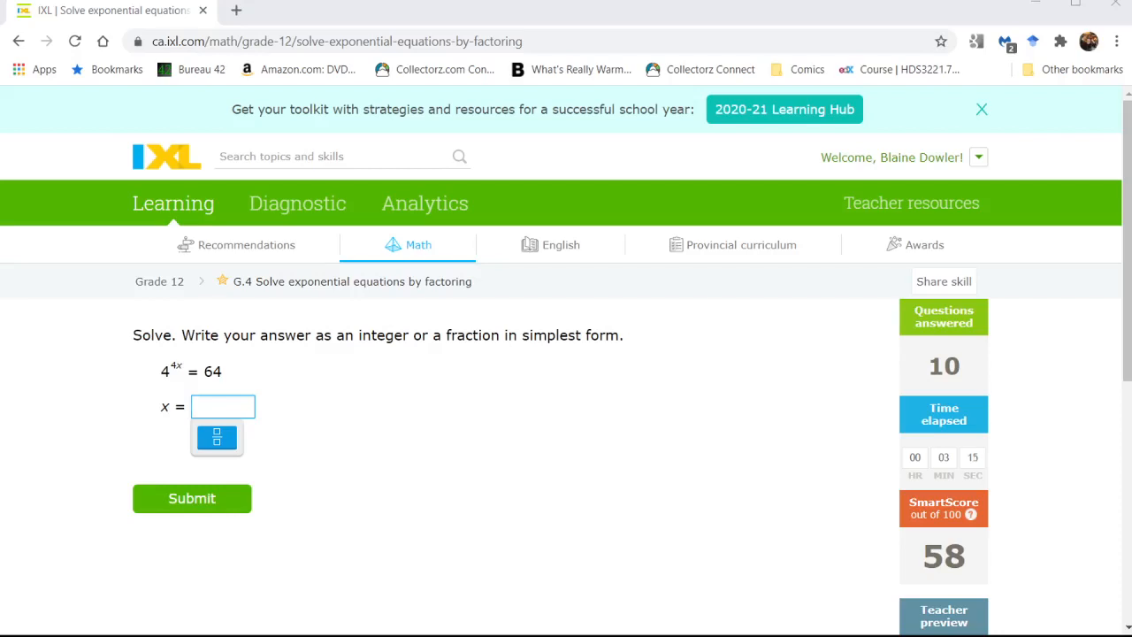
Step: Handwrite the working 4^3 = 64, 4x = 3, x = 3/4 on the Limnu whiteboard and return to IXL
{"action": "left_click", "coordinate": [223, 405]}
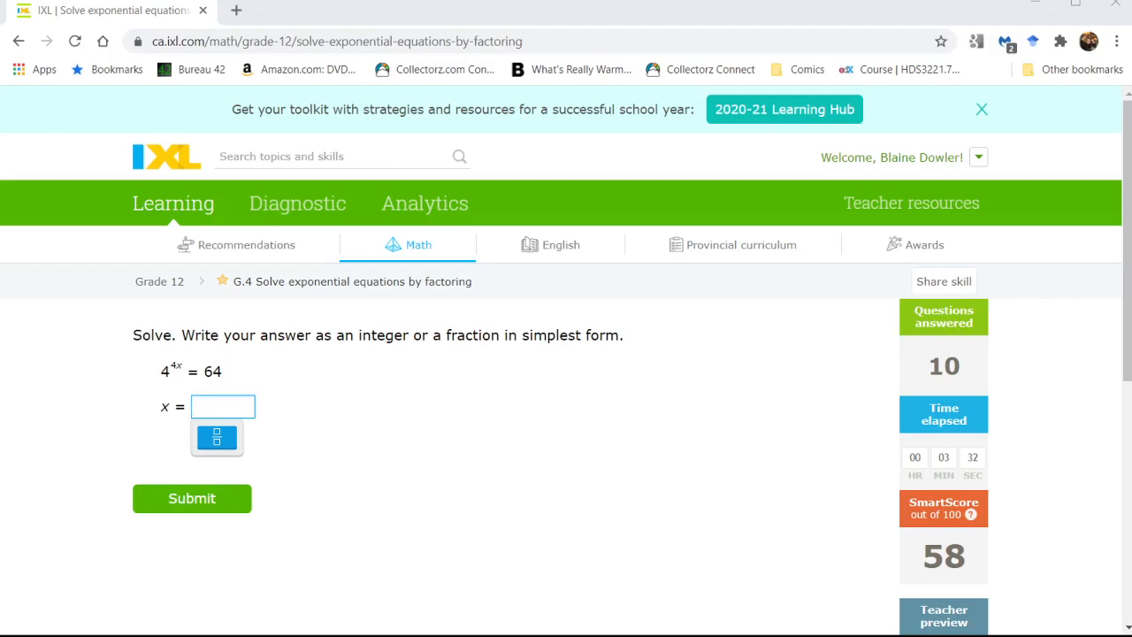
{"action": "left_click", "coordinate": [237, 11]}
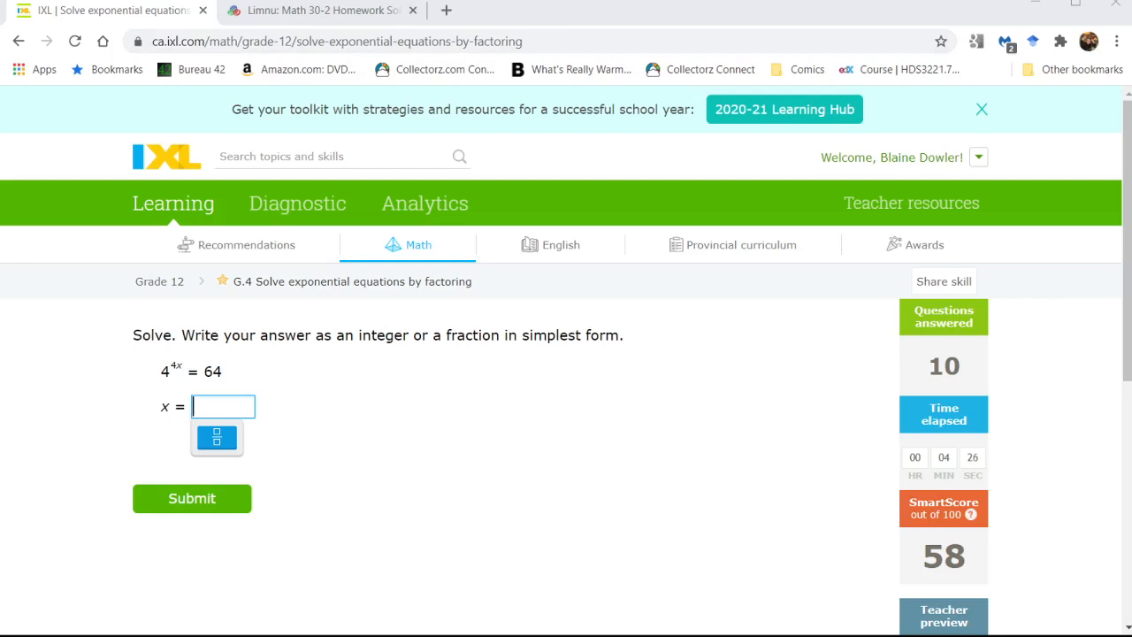
{"action": "left_click", "coordinate": [323, 11]}
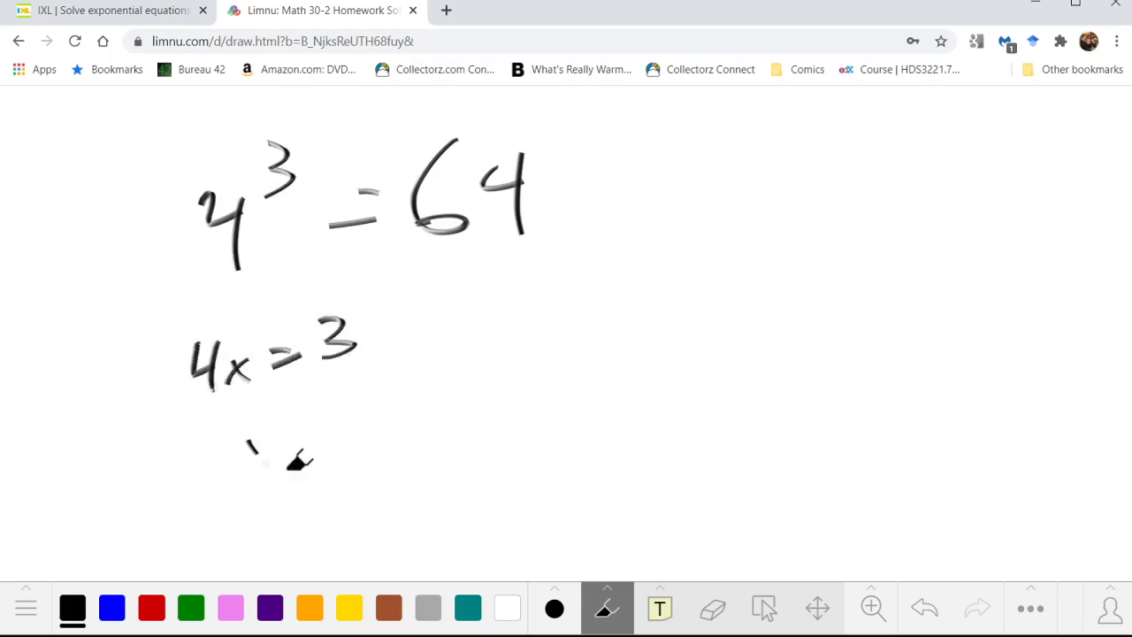
{"action": "left_click_drag", "start_coordinate": [257, 460], "coordinate": [416, 460]}
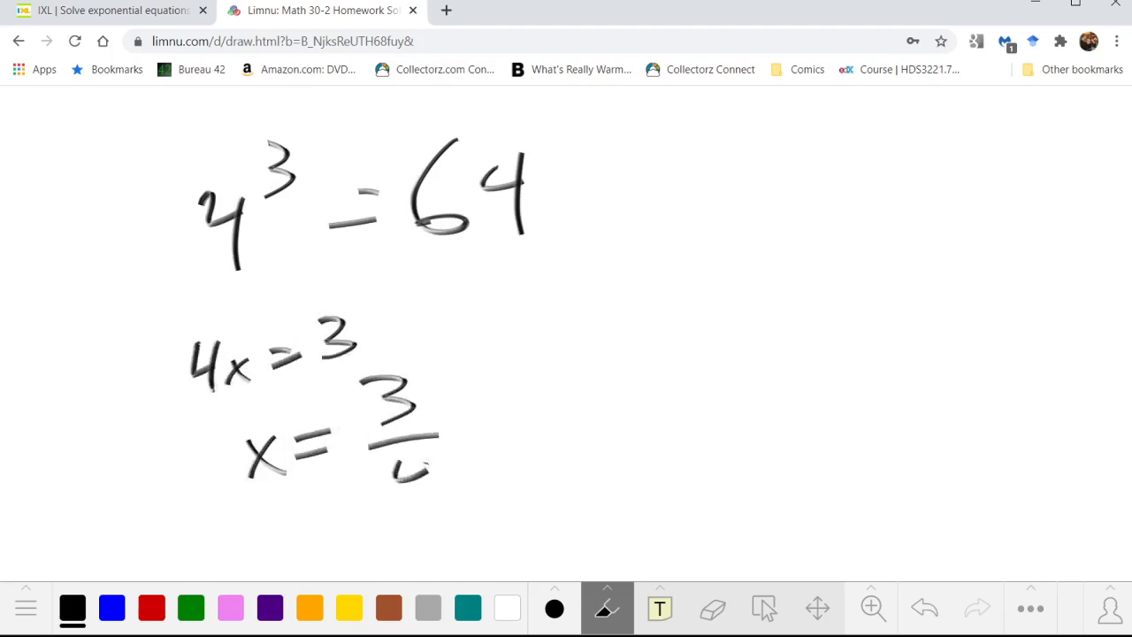
{"action": "left_click", "coordinate": [106, 11]}
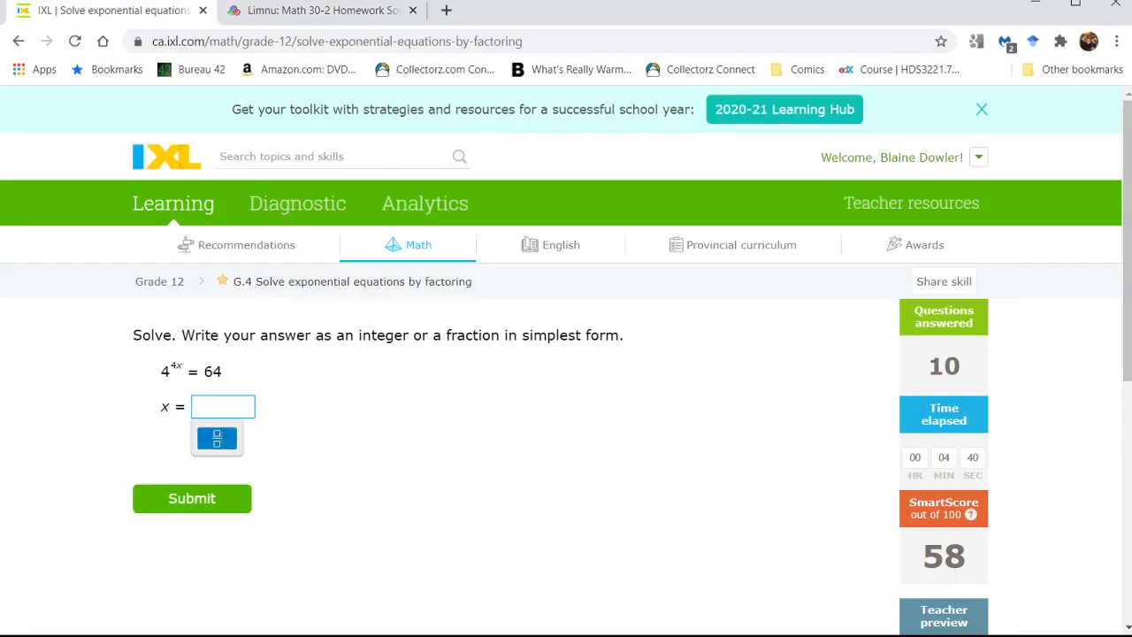
Step: Submit 3/4, then 1/2 for 81^x = 9 and 1/2 for 16^x = 4
{"action": "type", "text": "3/4"}
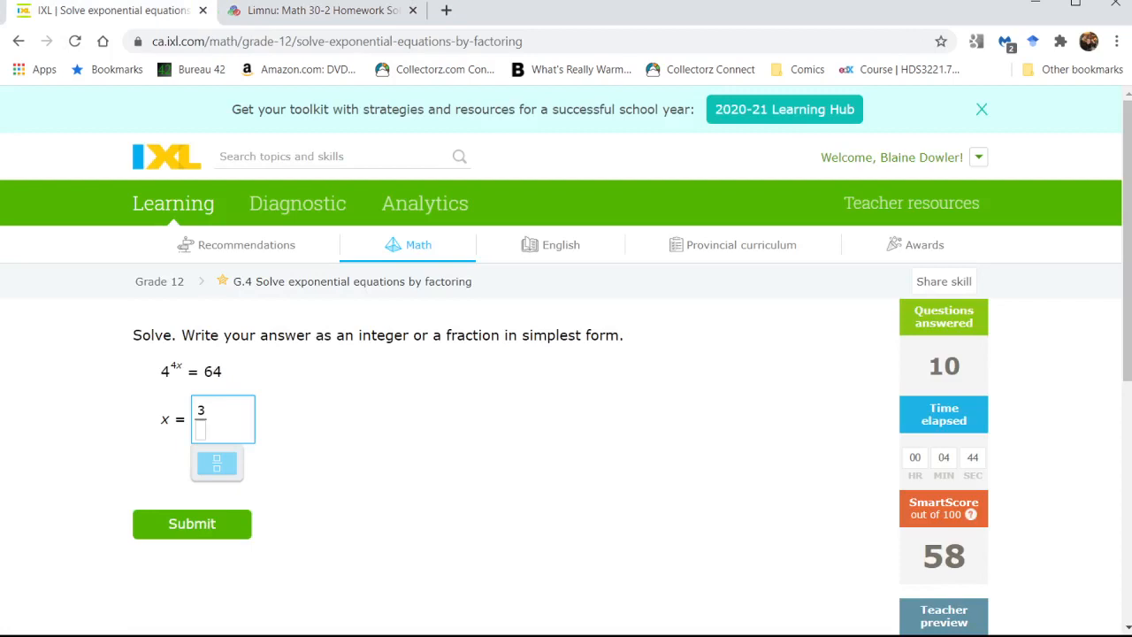
{"action": "type", "text": "4"}
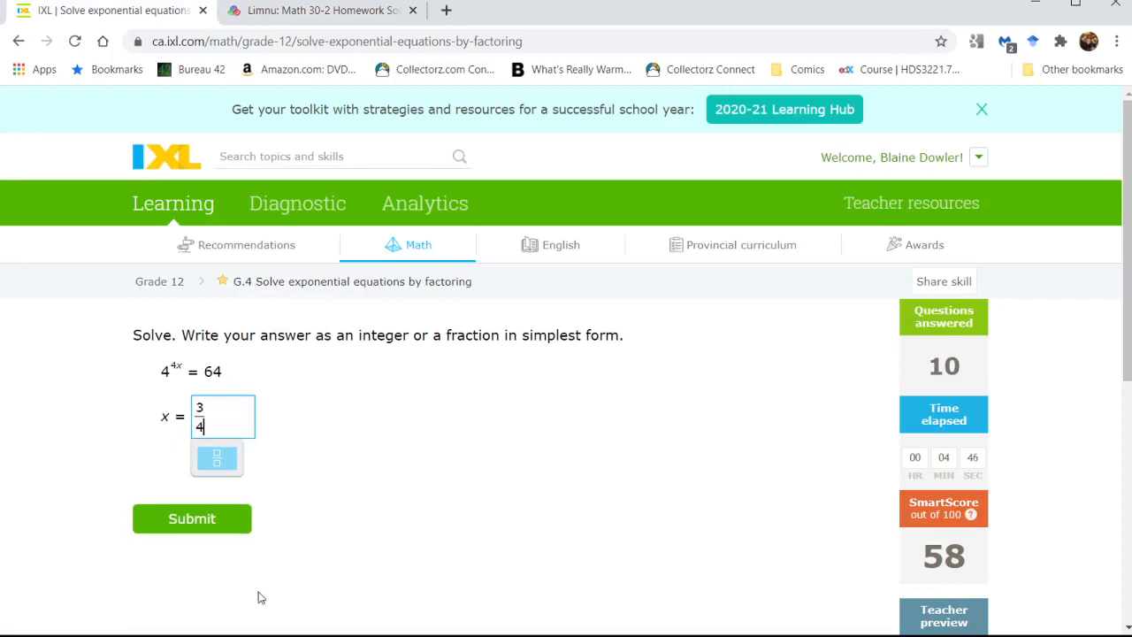
{"action": "left_click", "coordinate": [192, 518]}
{"action": "type", "text": "1/2"}
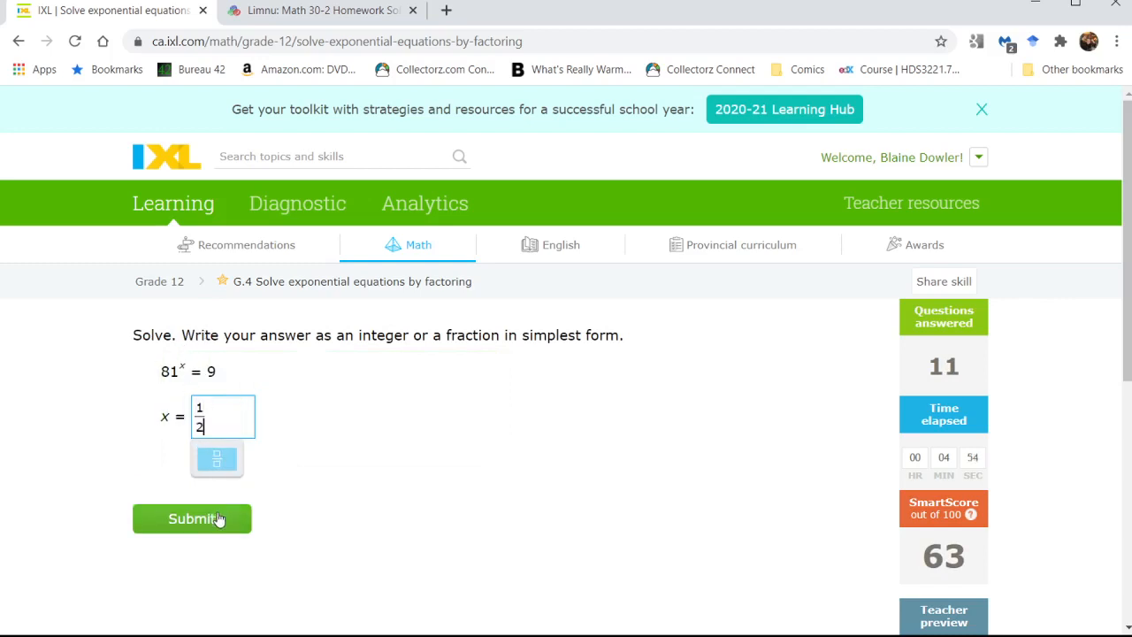
{"action": "left_click", "coordinate": [191, 518]}
{"action": "type", "text": "1/2"}
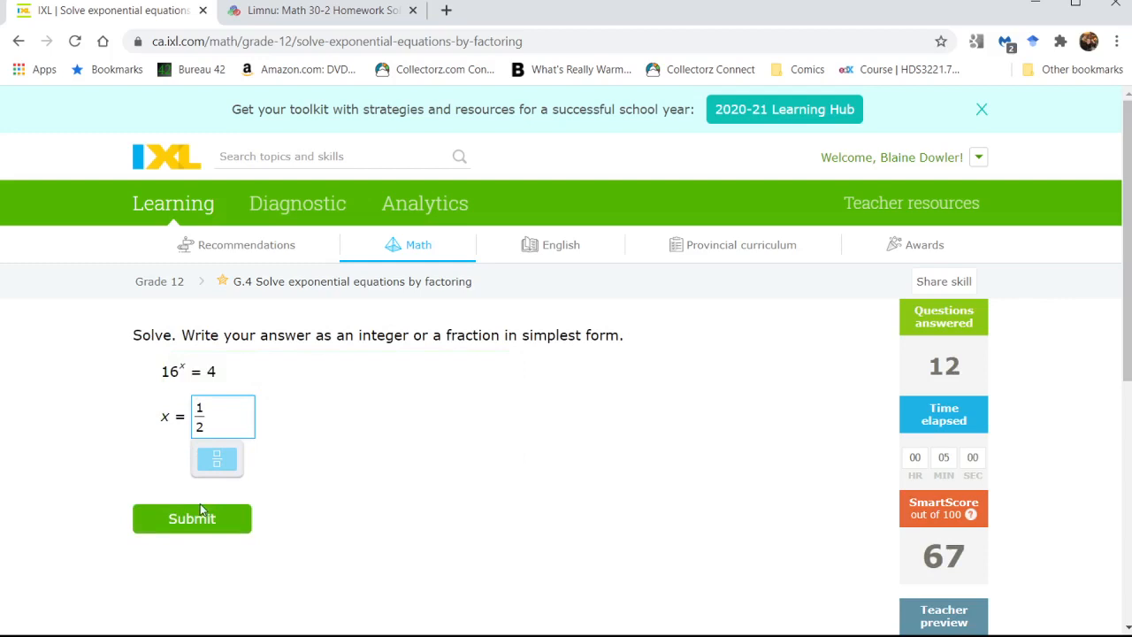
{"action": "left_click", "coordinate": [191, 518]}
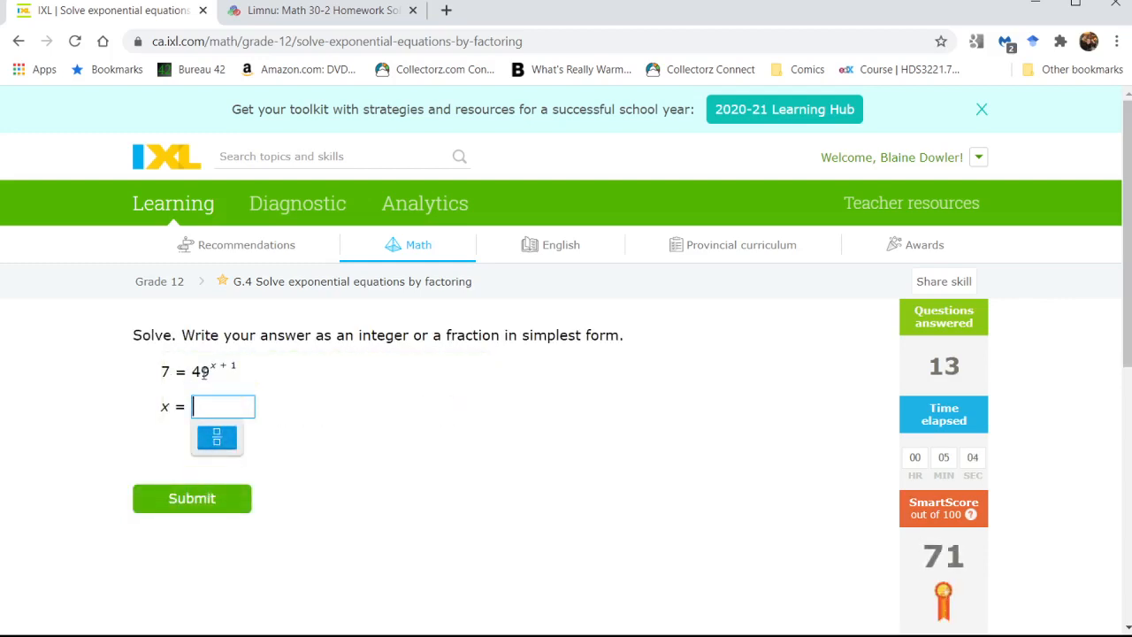
{"action": "mouse_move", "coordinate": [216, 439]}
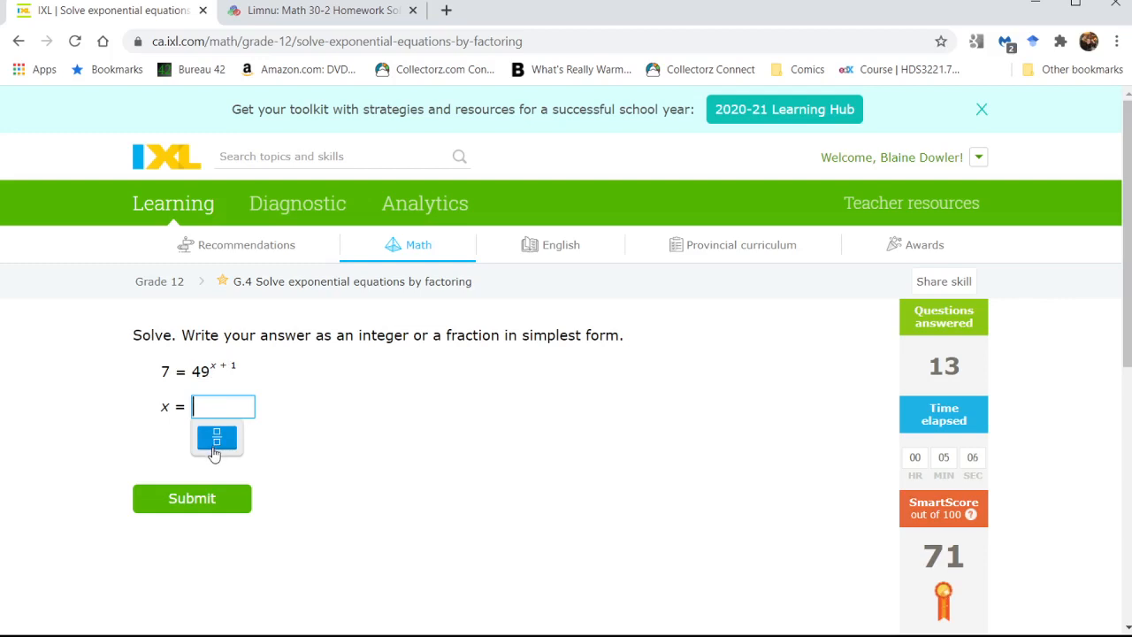
Step: Submit the fraction answer for 7 = 49^(x+1) and -1 for 8^x = 1/8
{"action": "left_click", "coordinate": [216, 438]}
{"action": "type", "text": "-1/2"}
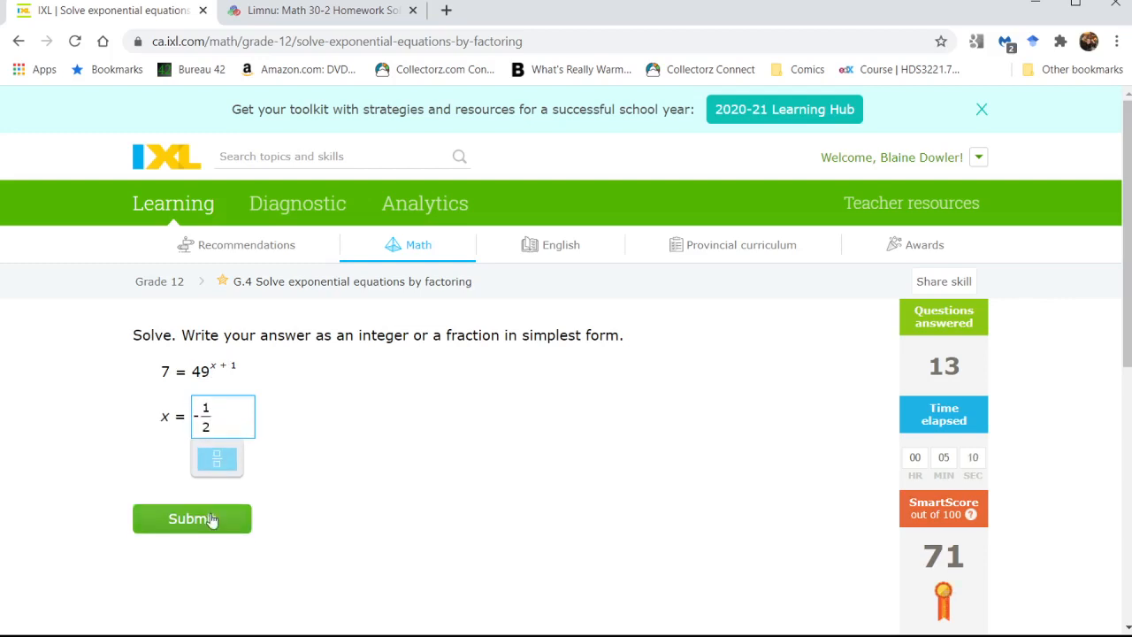
{"action": "left_click", "coordinate": [191, 519]}
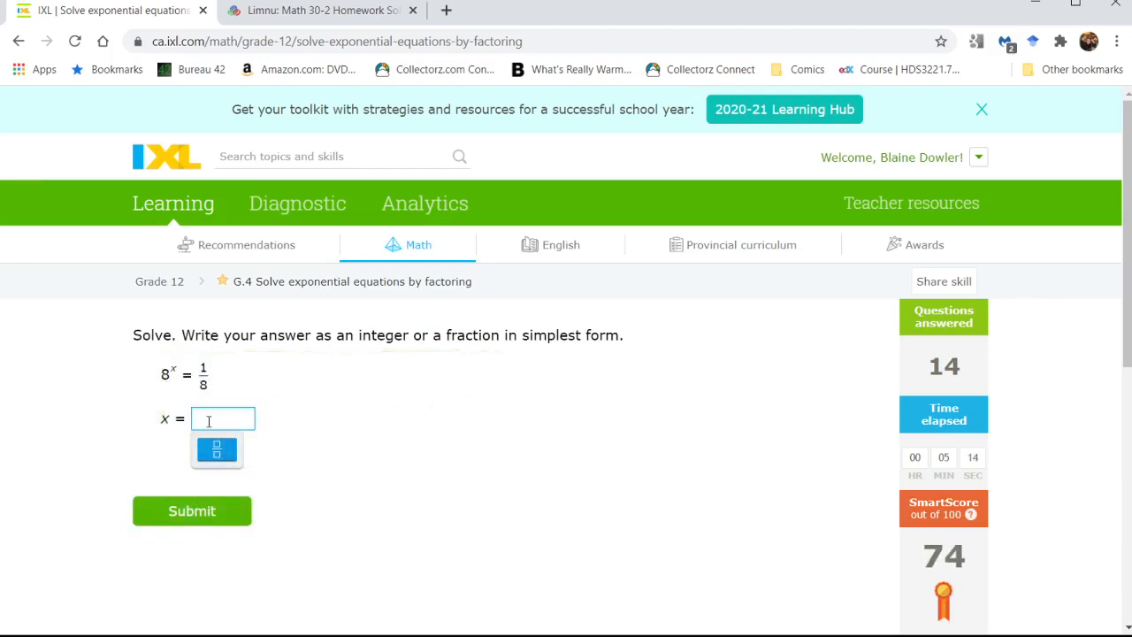
{"action": "type", "text": "-1"}
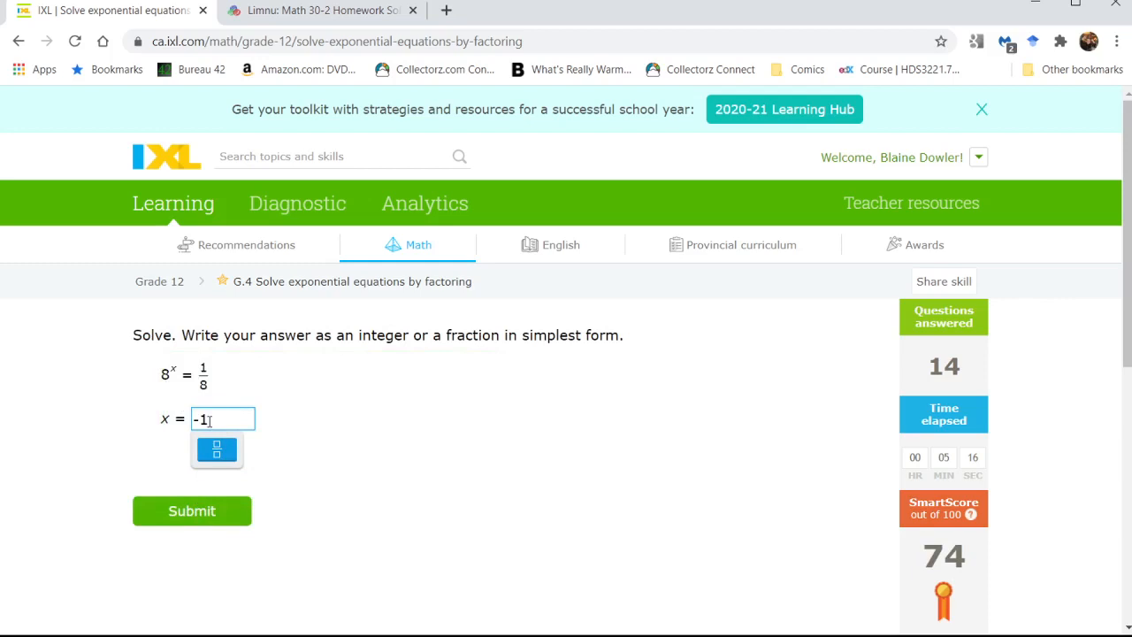
{"action": "left_click", "coordinate": [191, 509]}
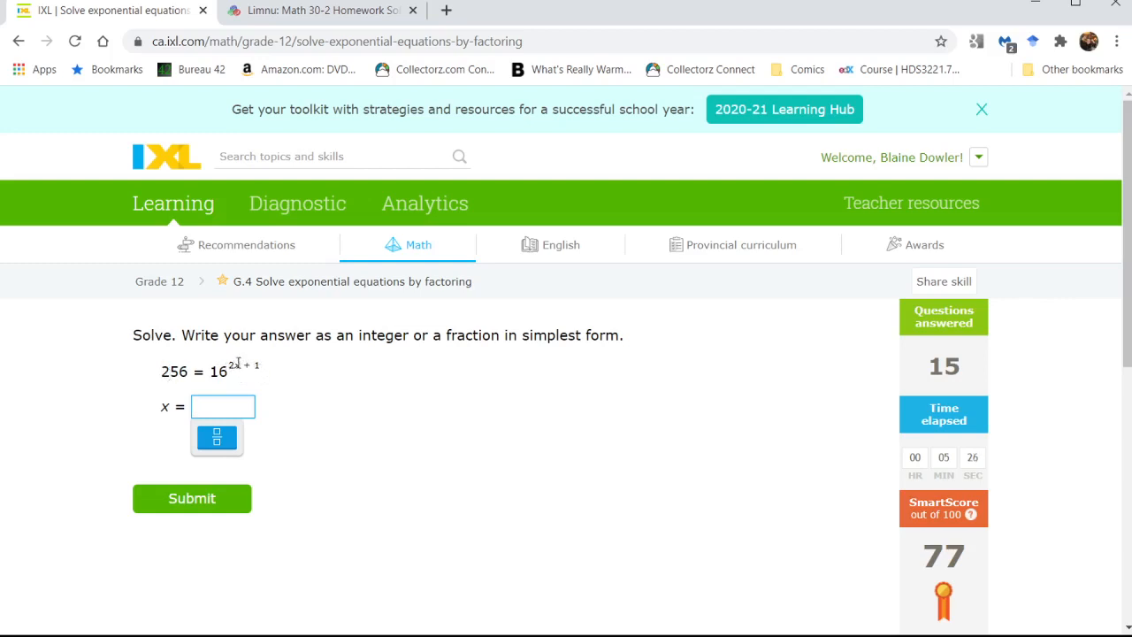
Step: Submit 1/2 for 256 = 16^(2x+1), then -1 for 1/2 = 2^x and -1 for 4^x = 1/4
{"action": "left_click", "coordinate": [216, 437]}
{"action": "type", "text": "1/2"}
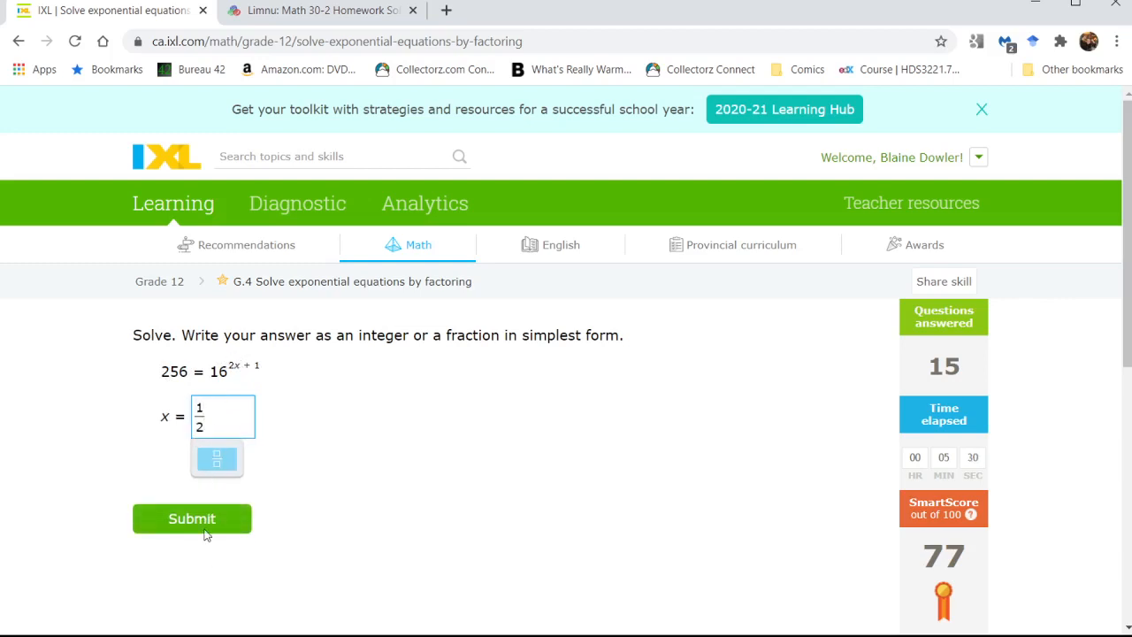
{"action": "left_click", "coordinate": [191, 519]}
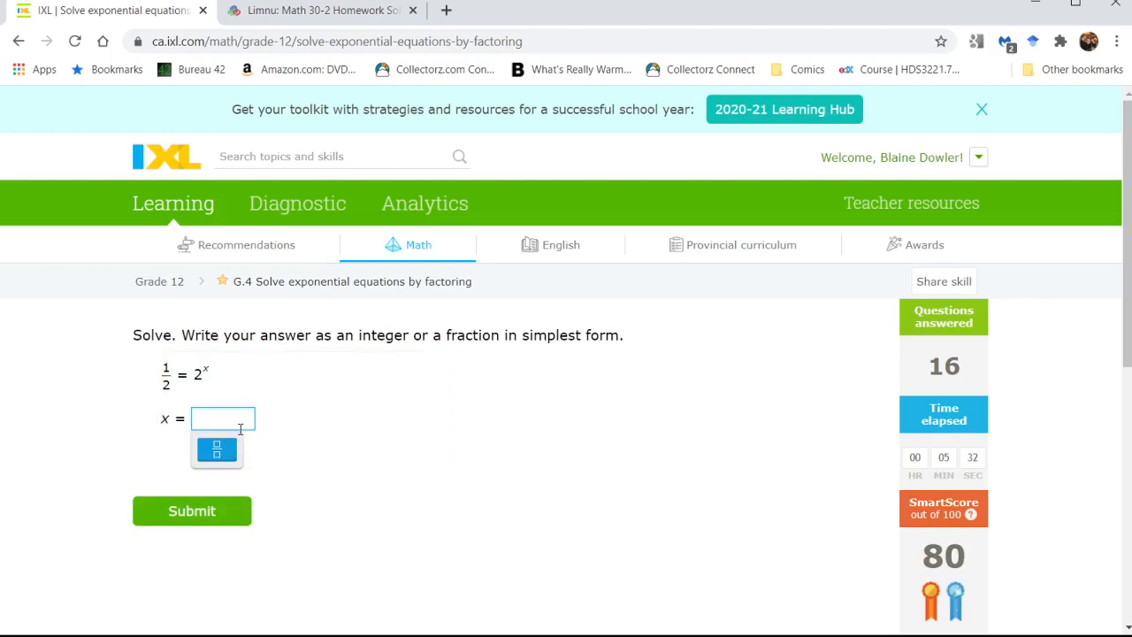
{"action": "type", "text": "-1"}
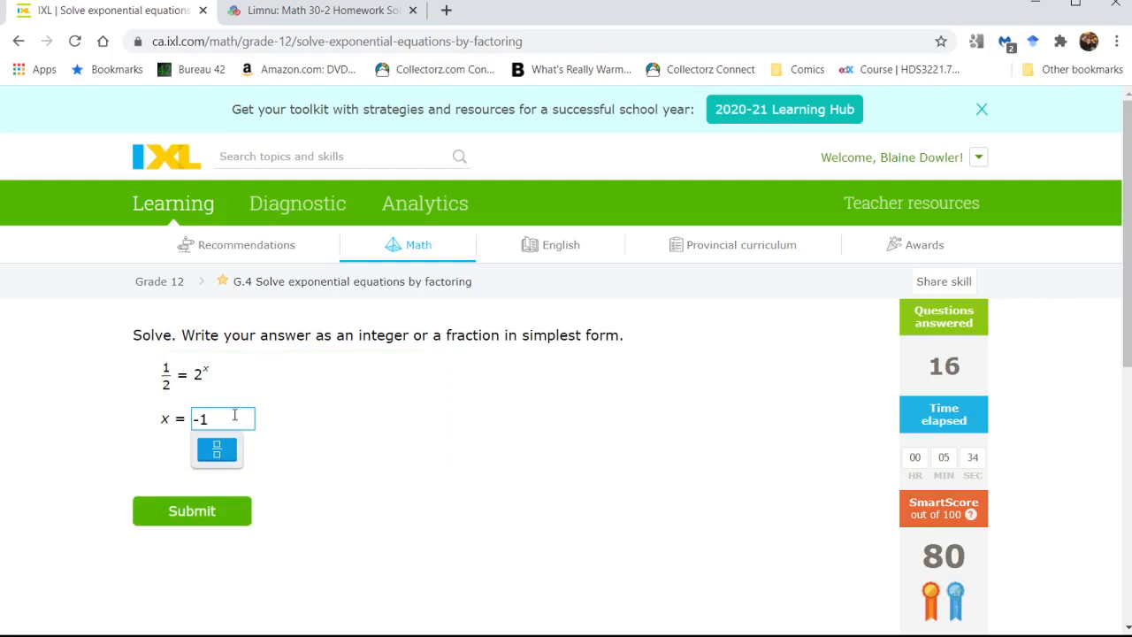
{"action": "left_click", "coordinate": [191, 509]}
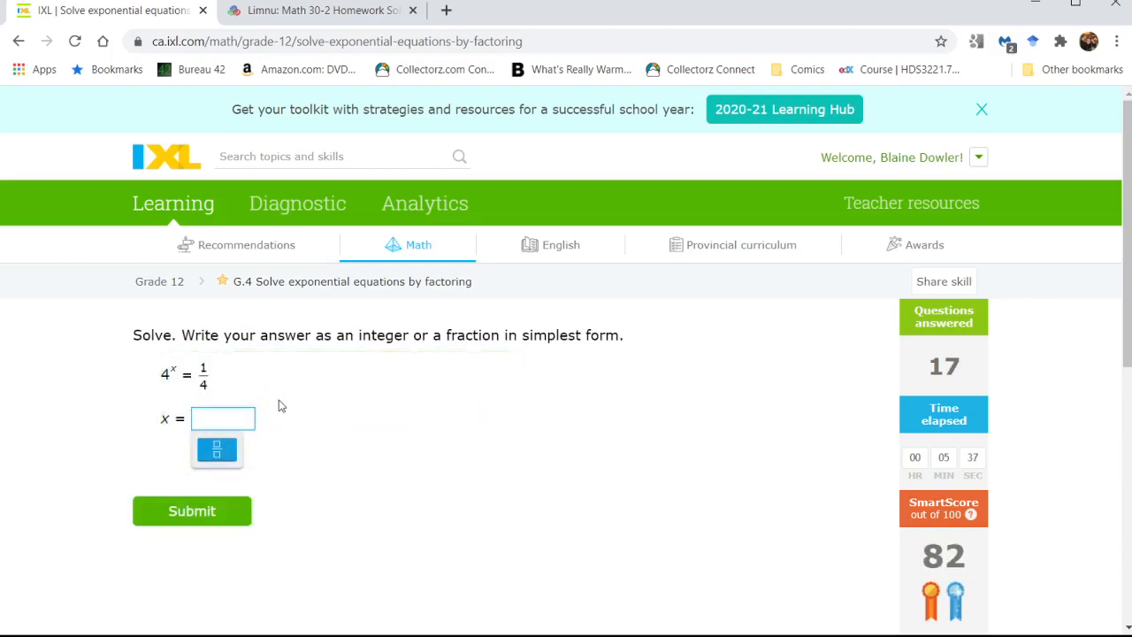
{"action": "type", "text": "-1"}
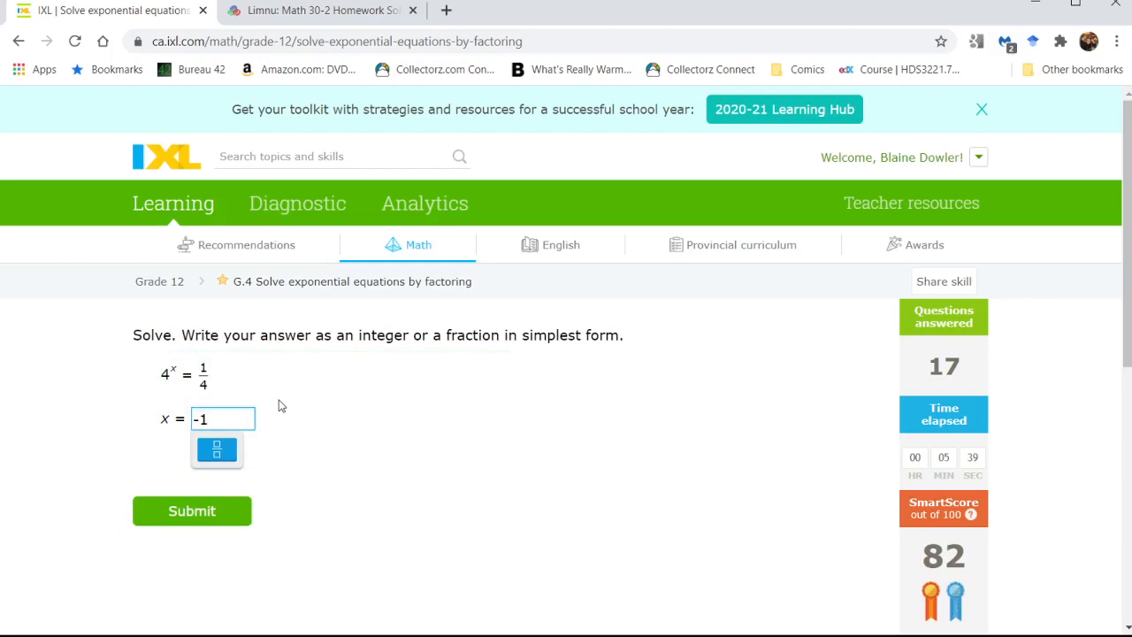
{"action": "left_click", "coordinate": [191, 510]}
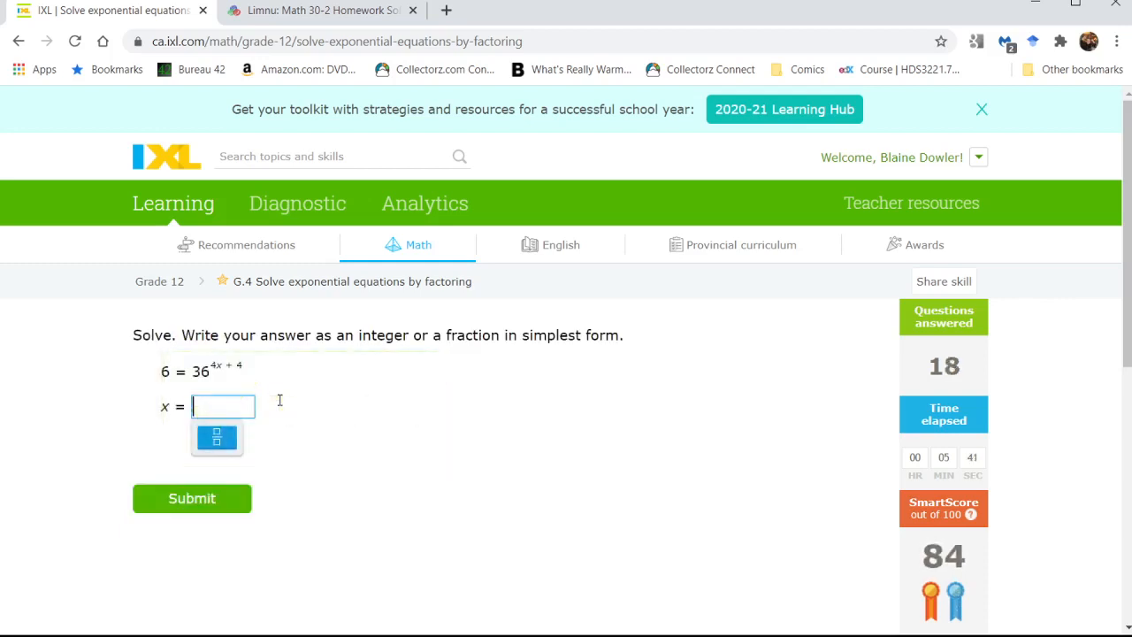
{"action": "mouse_move", "coordinate": [265, 380]}
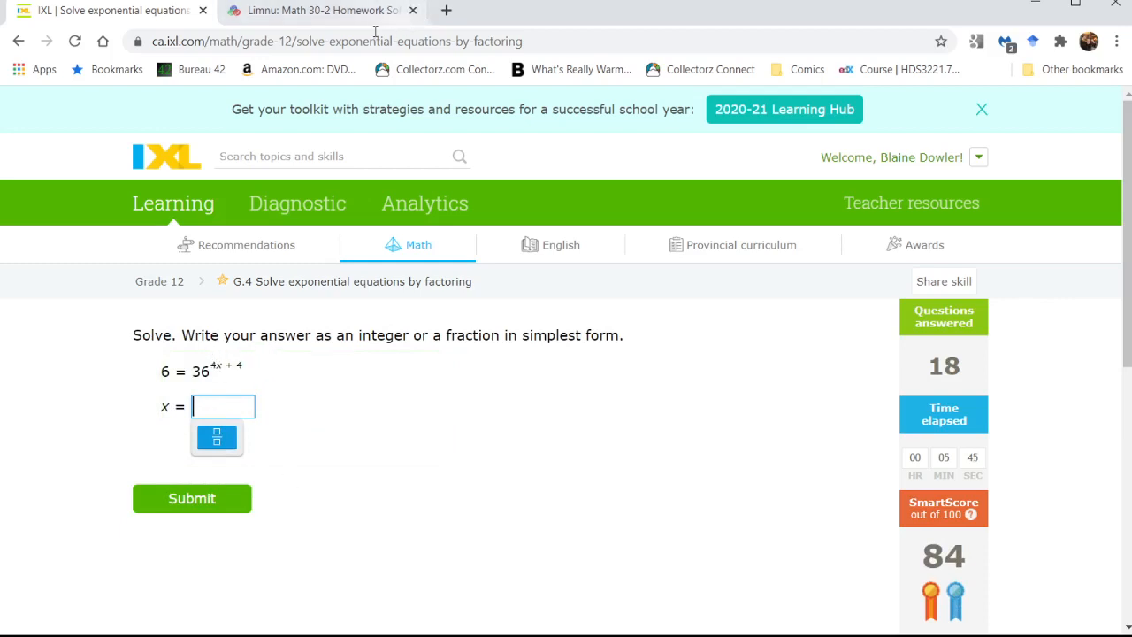
Step: Handwrite 4x+4 = 1/2, 4x = -7/2, x = -7/8 on the Limnu whiteboard and return to IXL
{"action": "left_click", "coordinate": [322, 11]}
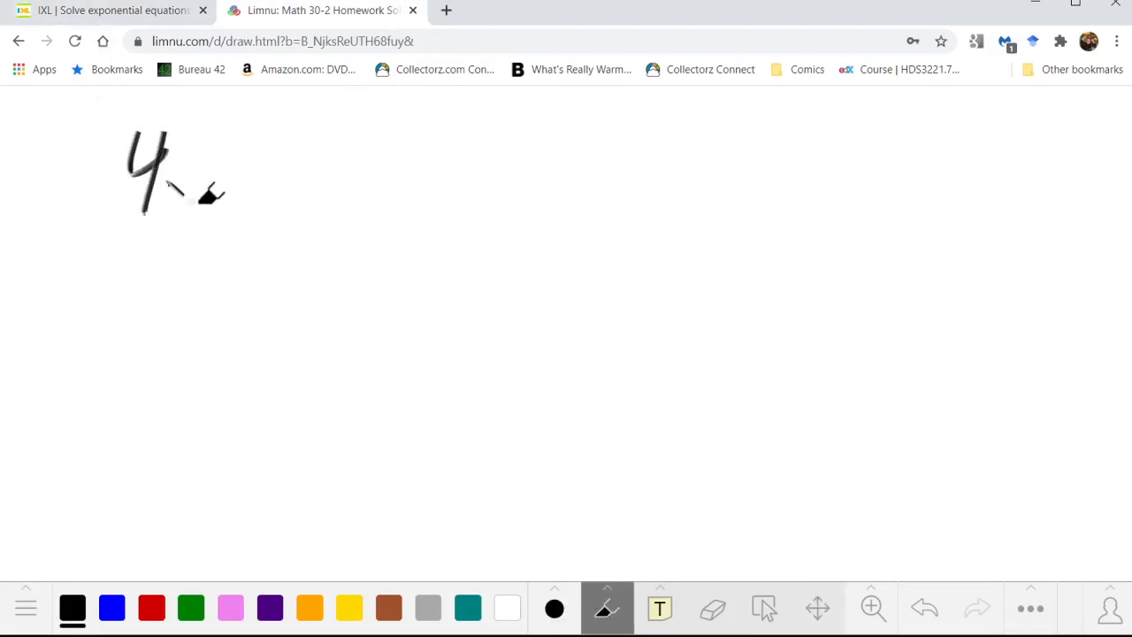
{"action": "left_click_drag", "start_coordinate": [177, 186], "coordinate": [363, 150]}
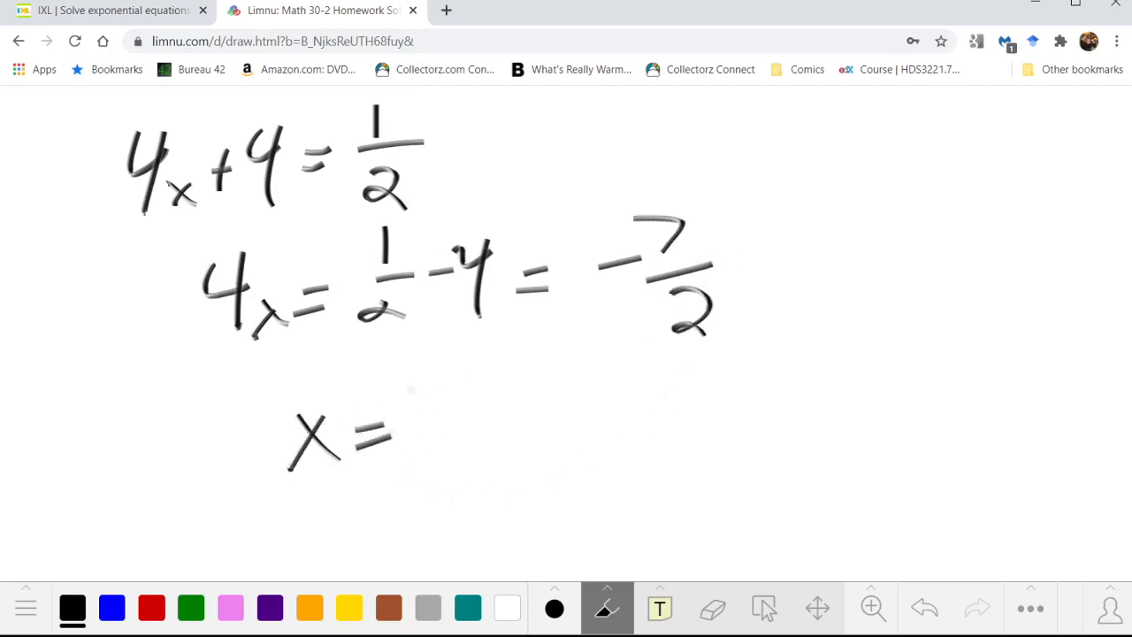
{"action": "left_click_drag", "start_coordinate": [398, 389], "coordinate": [513, 477]}
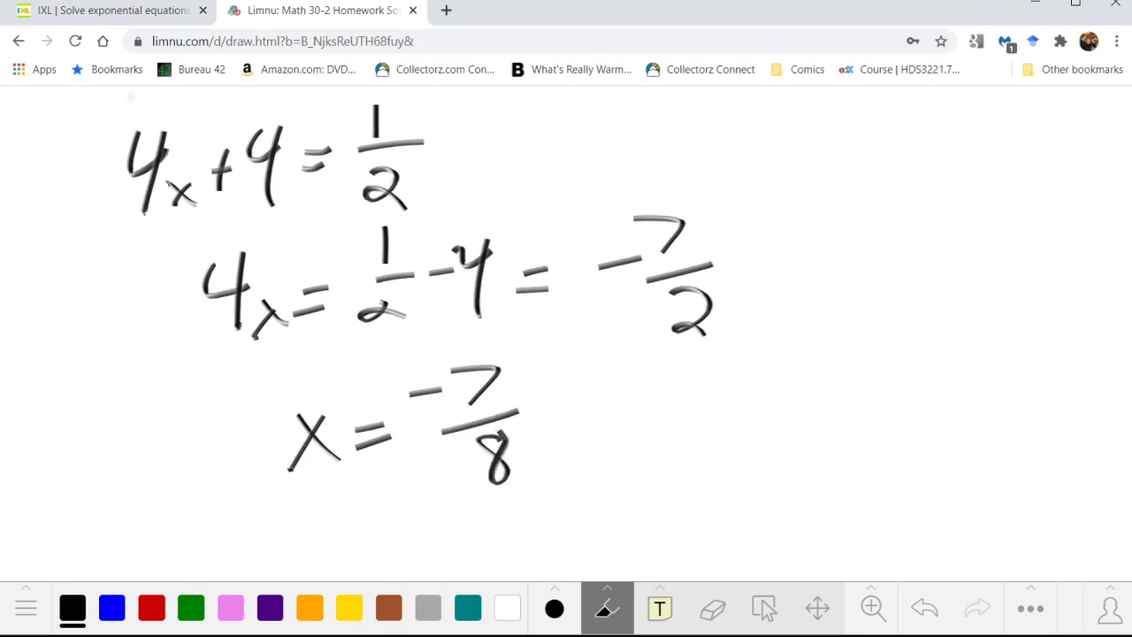
{"action": "left_click", "coordinate": [106, 11]}
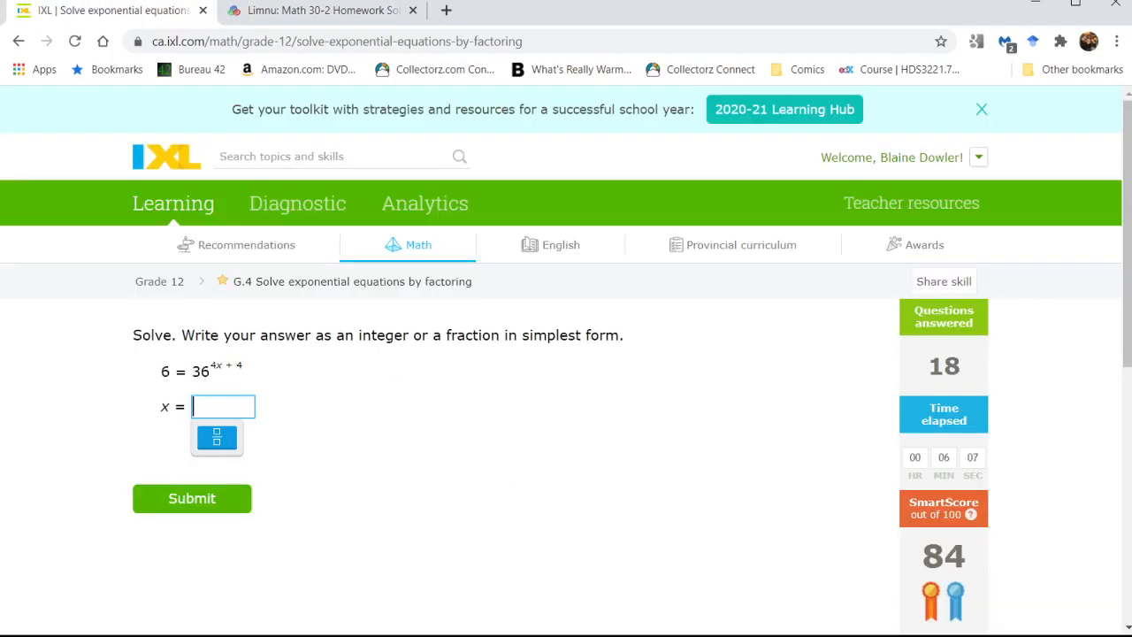
Step: Submit -7/8 for 6 = 36^(4x+4), then -1 for 4 = (1/4)^x
{"action": "left_click", "coordinate": [216, 437]}
{"action": "type", "text": "-7/8"}
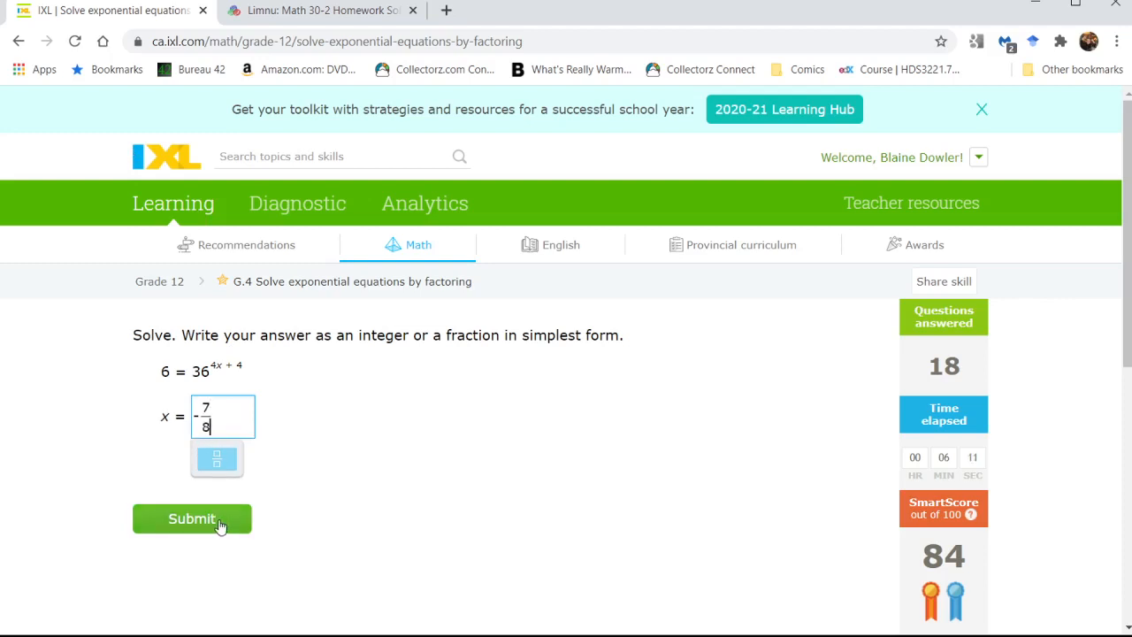
{"action": "left_click", "coordinate": [191, 519]}
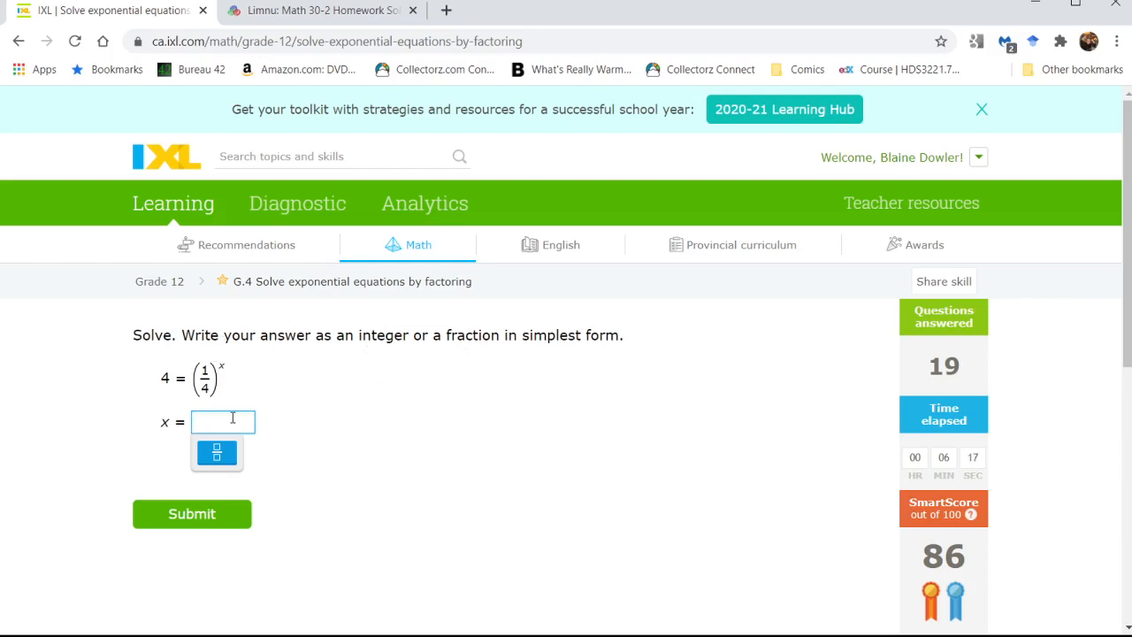
{"action": "type", "text": "-1"}
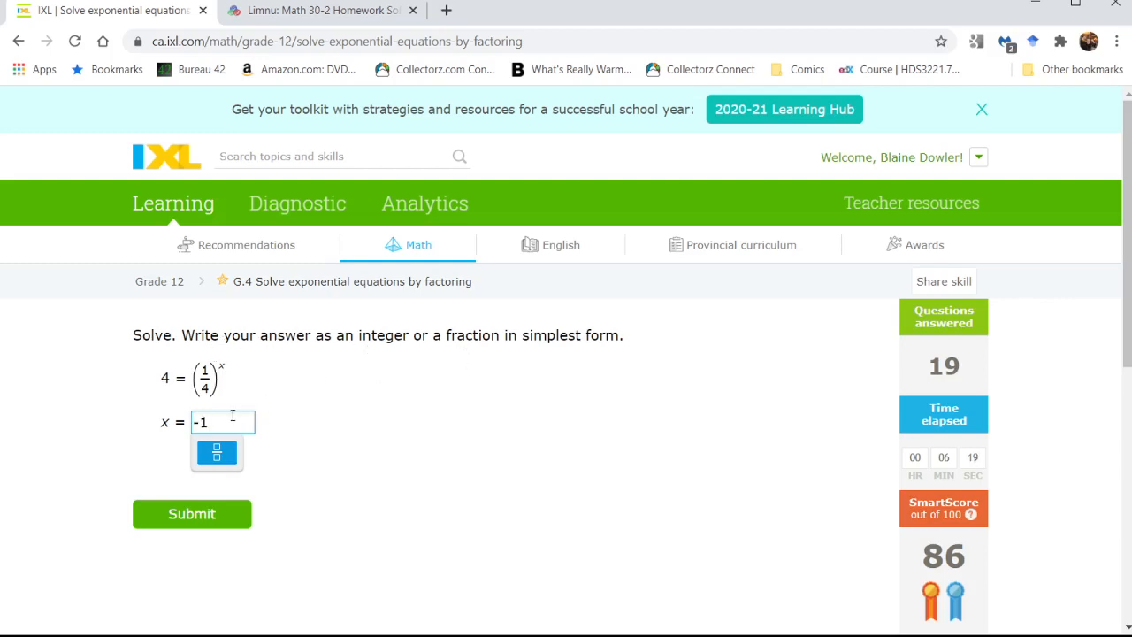
{"action": "left_click", "coordinate": [191, 513]}
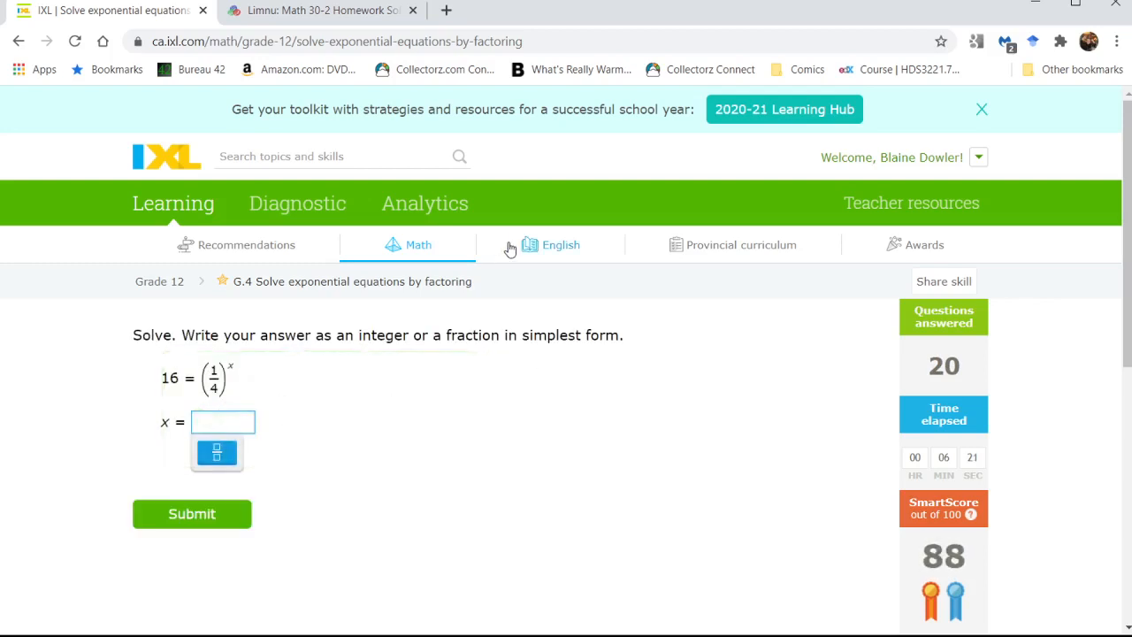